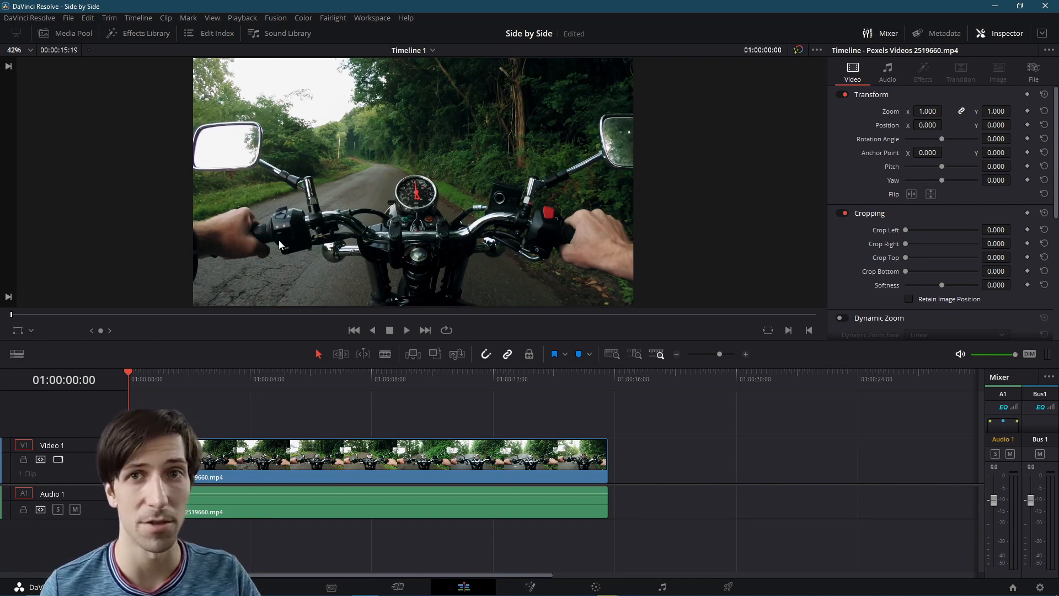
mouse_move(519, 341)
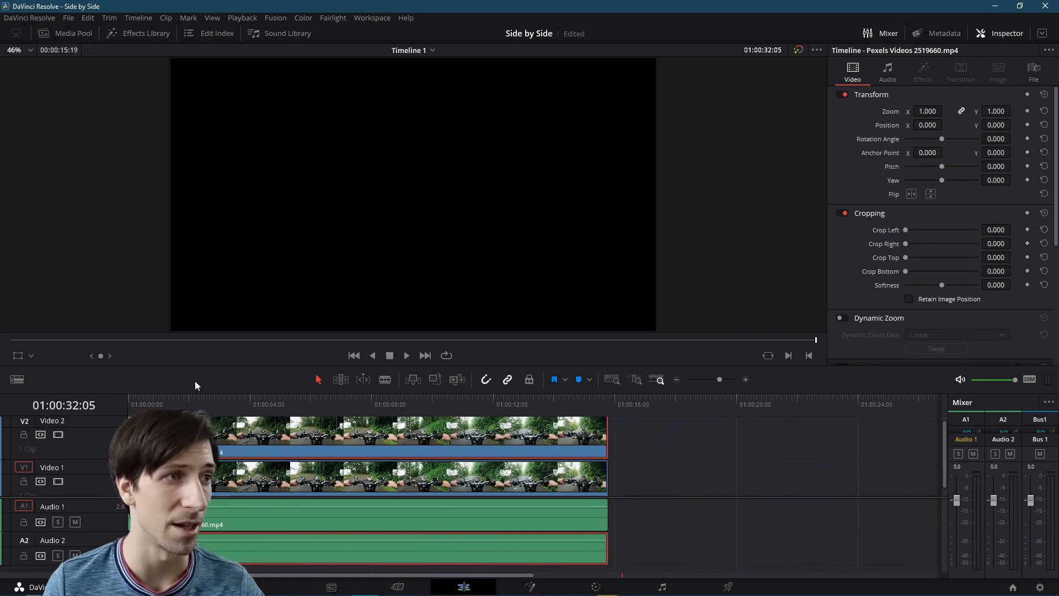
Step: Park the playhead on an early frame of the duplicated motorcycle clip
click(206, 404)
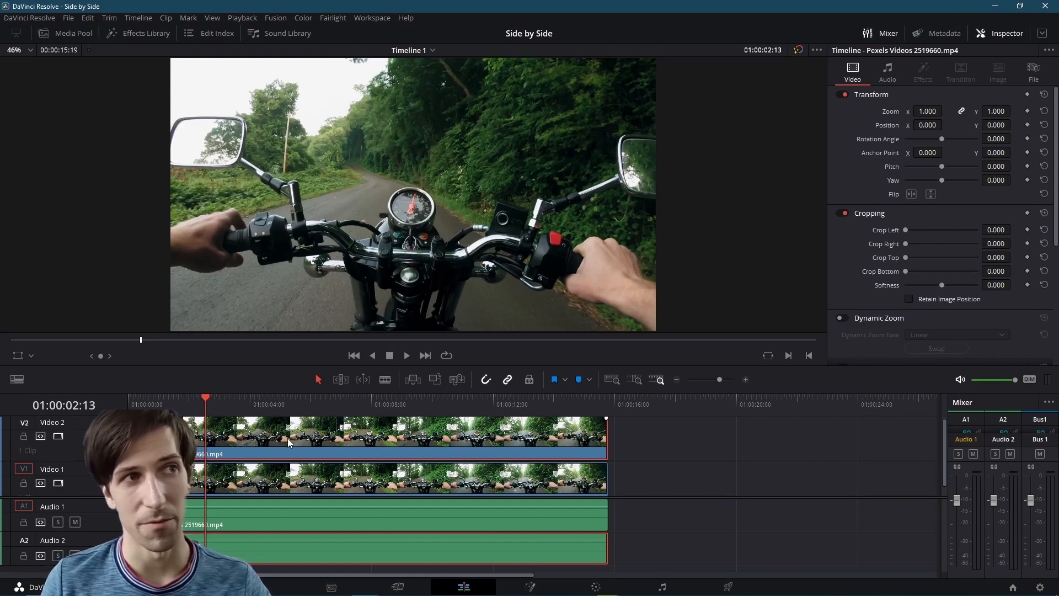
right_click(289, 439)
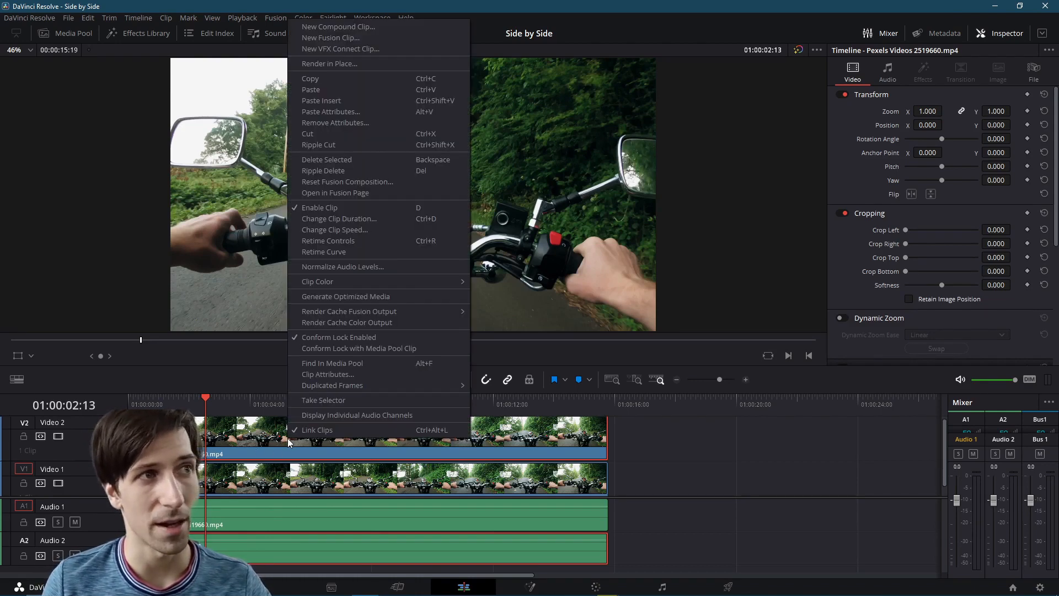
mouse_move(370, 186)
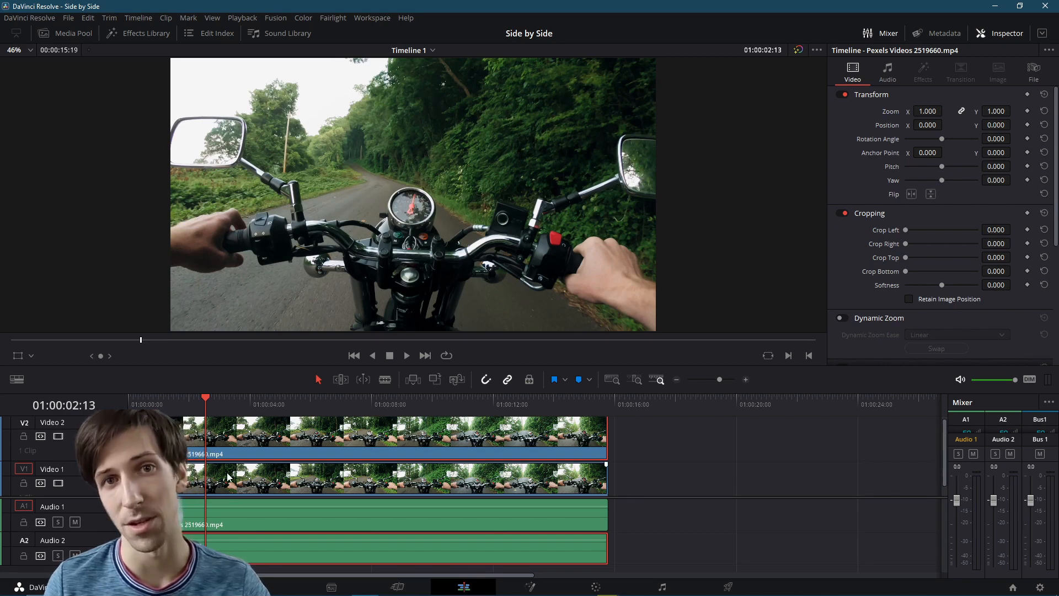
Step: Add Zoom Blur from the Effects Library onto the upper motorcycle clip
click(145, 34)
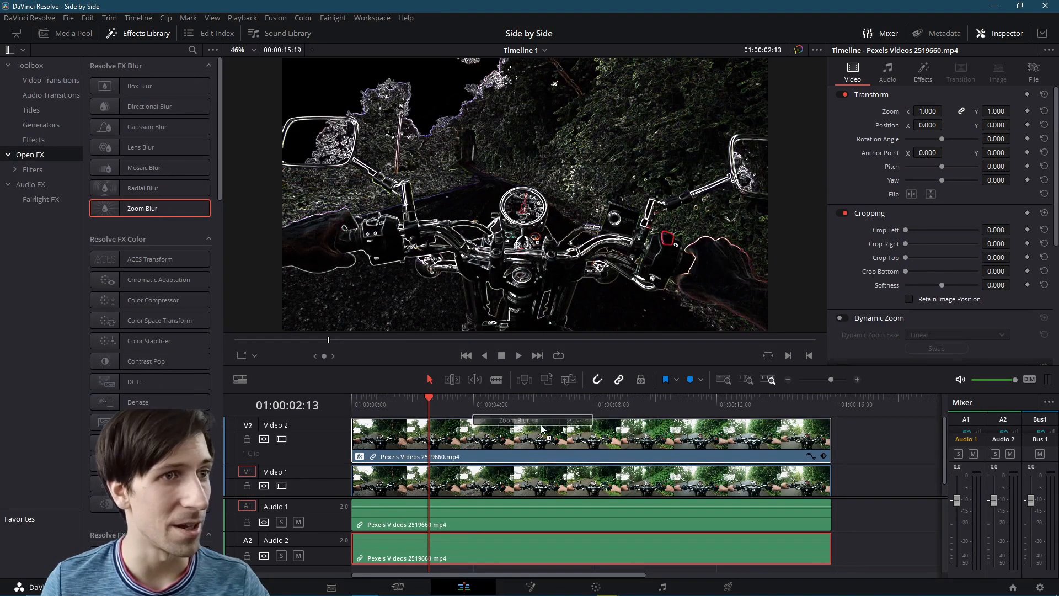
drag(142, 208, 540, 439)
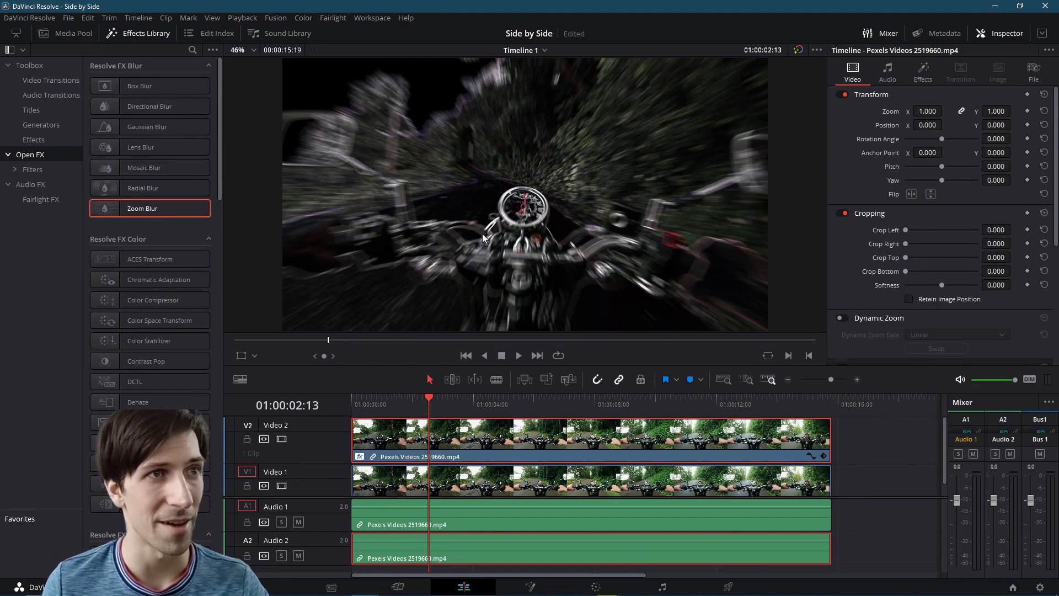
Step: Set the Zoom Blur's Center Exclusion to about 0.241 in the Inspector
click(923, 70)
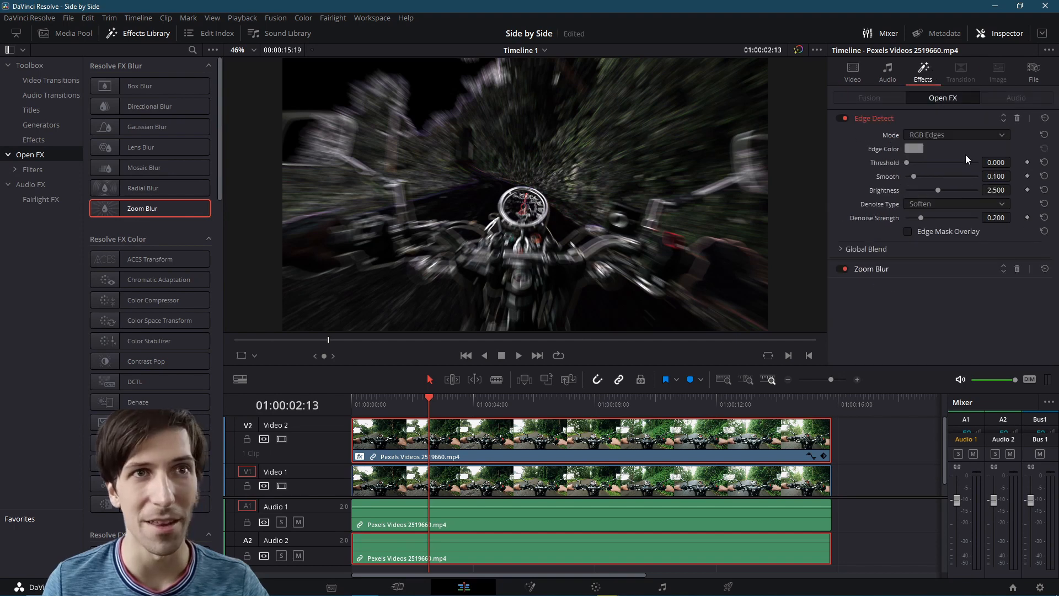
click(872, 135)
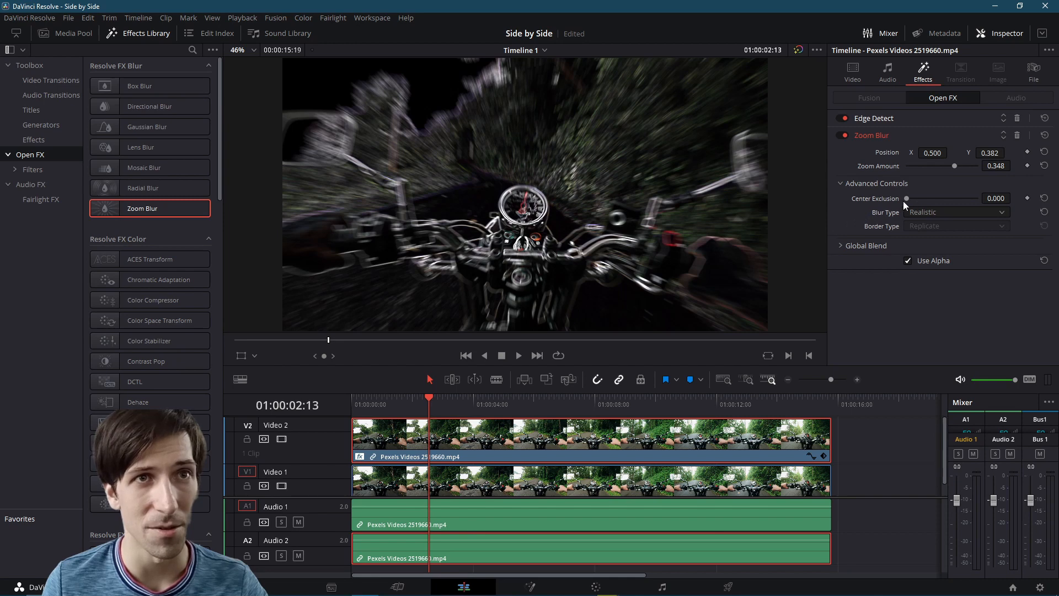
drag(906, 198, 924, 198)
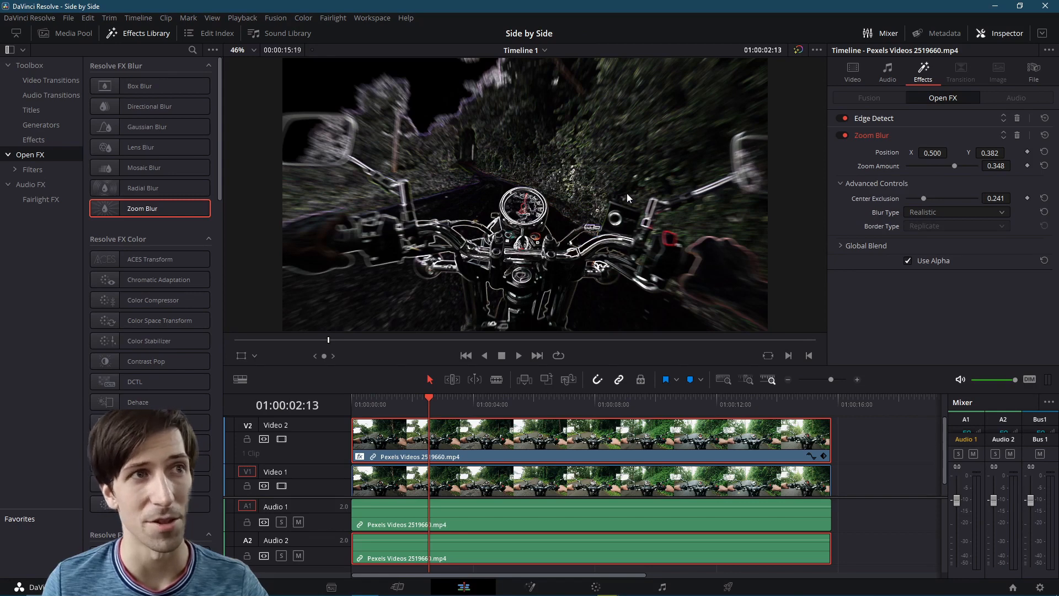
mouse_move(893, 409)
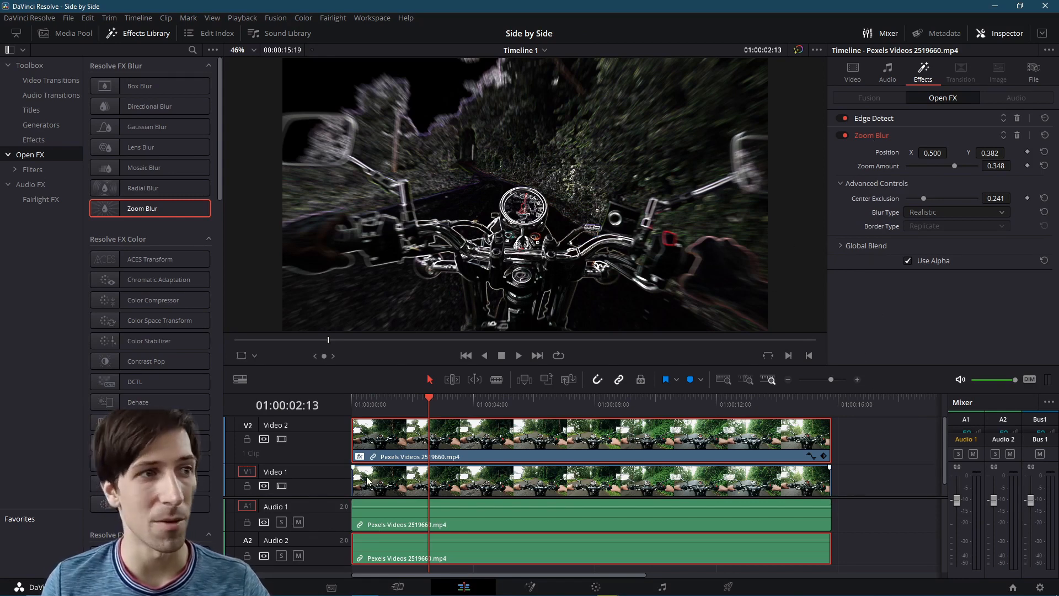
mouse_move(282, 439)
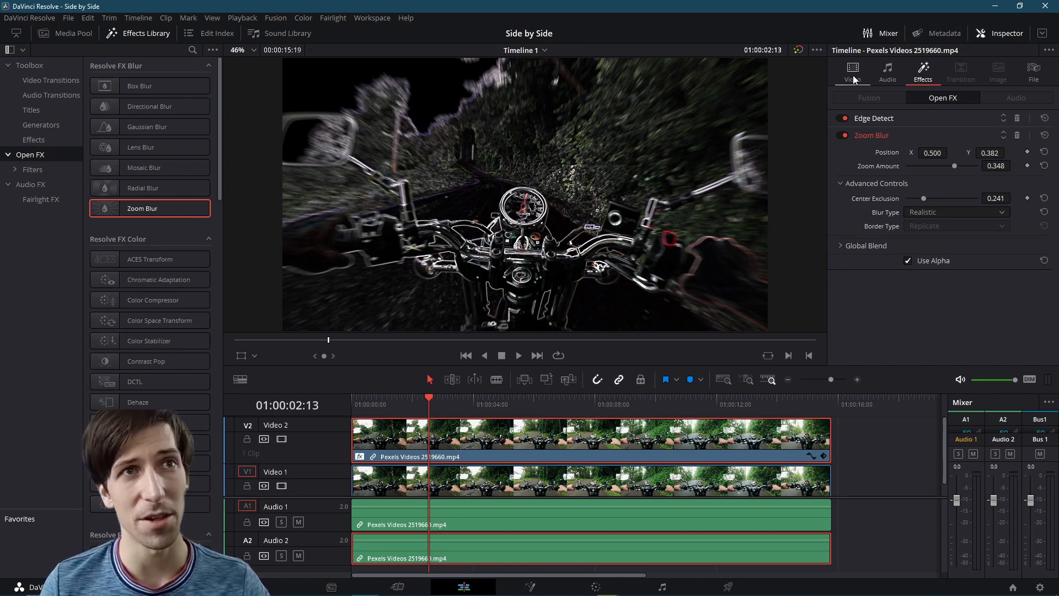
Step: Trial a left crop on the upper clip in the Video inspector, leaving it at zero
click(852, 71)
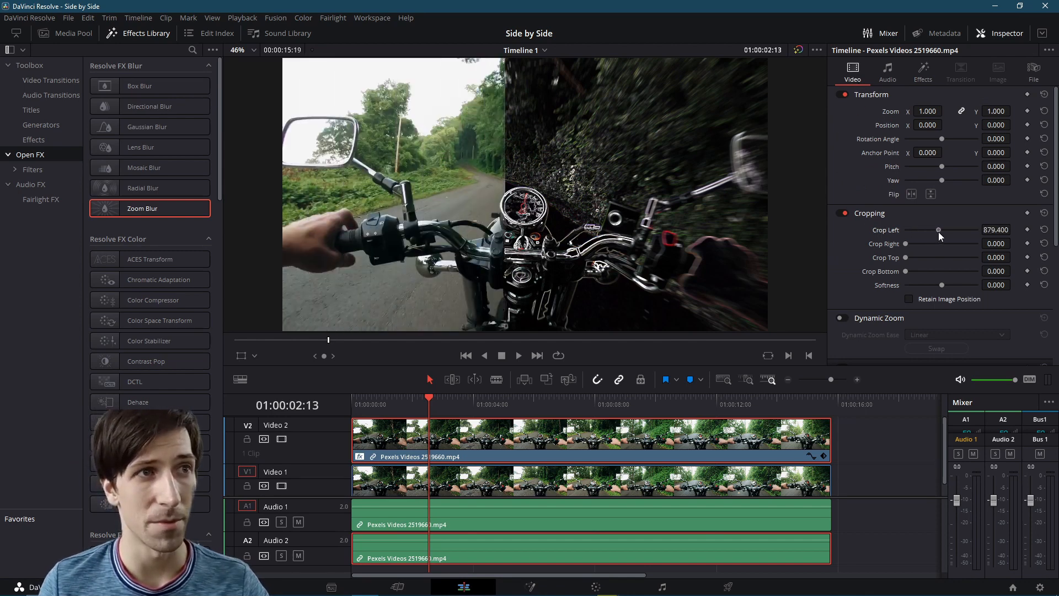
drag(938, 229, 941, 229)
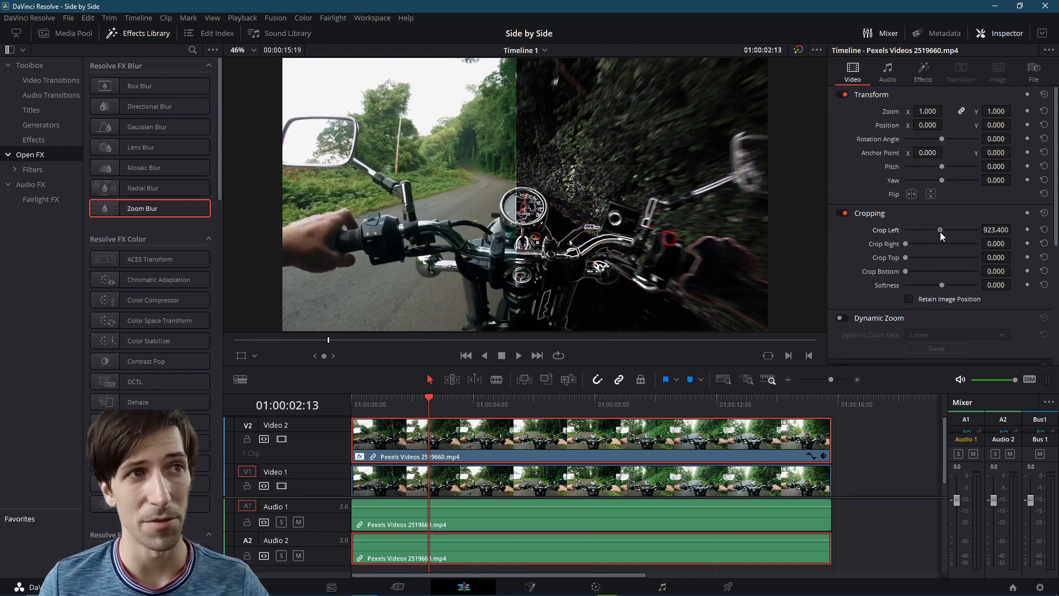
drag(939, 230, 946, 230)
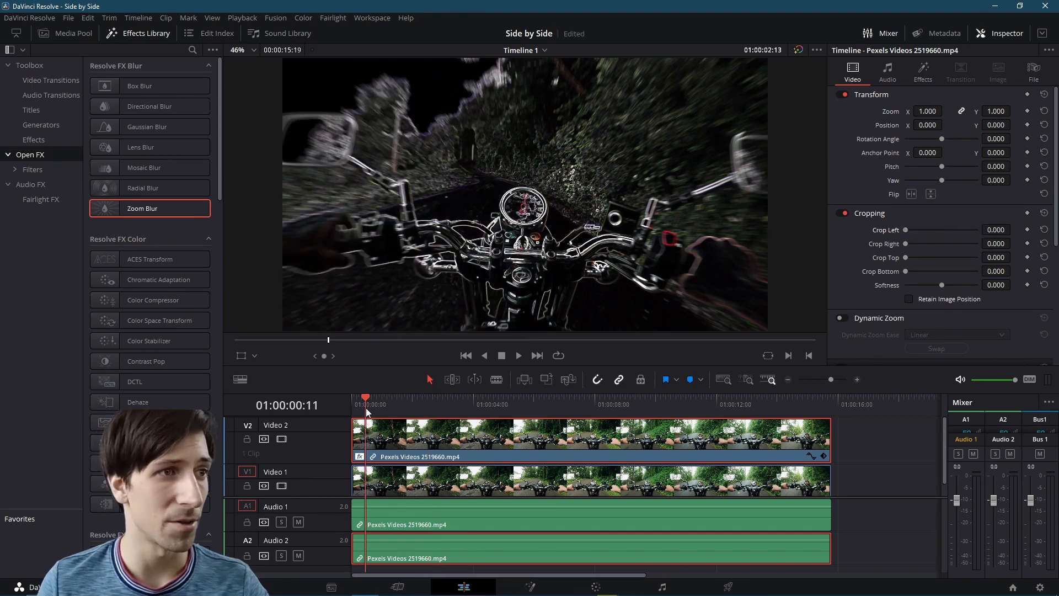
Step: Keyframe Crop Left at 960 at one second and 1920 at the clip start
click(382, 399)
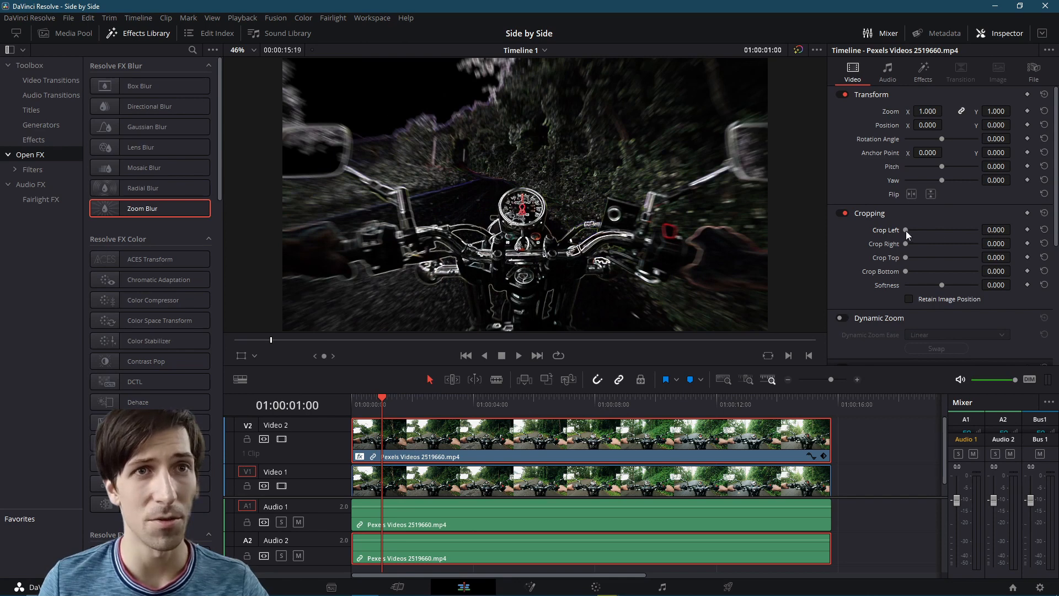
drag(907, 229, 936, 230)
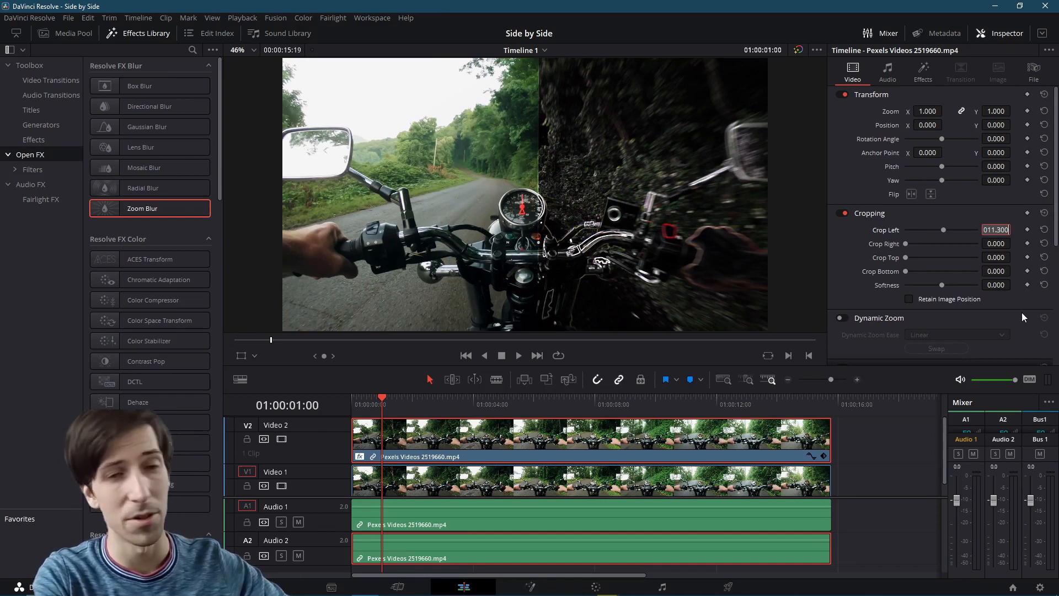
text(964)
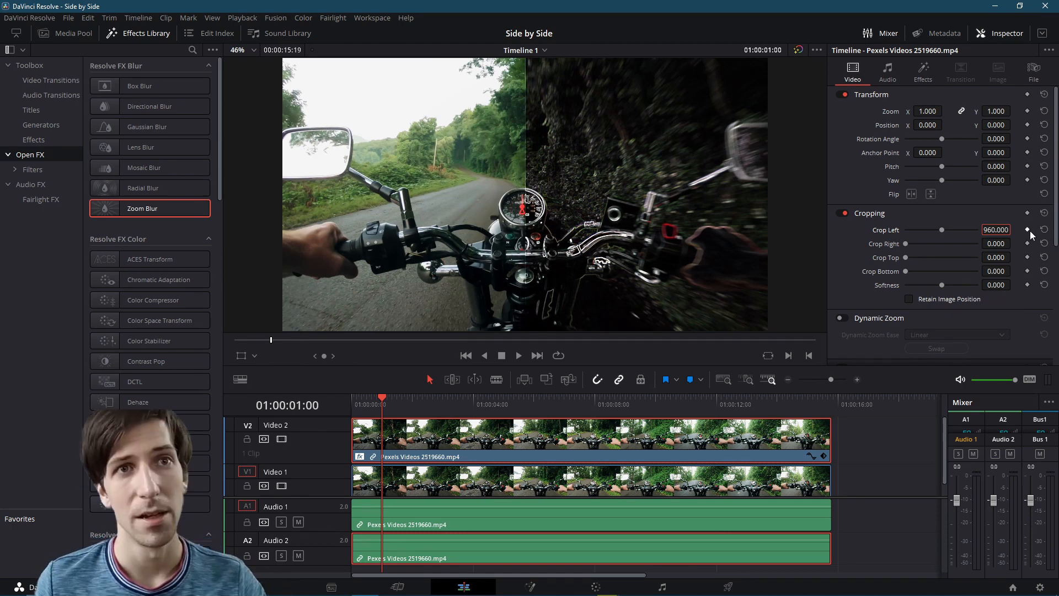
click(1027, 229)
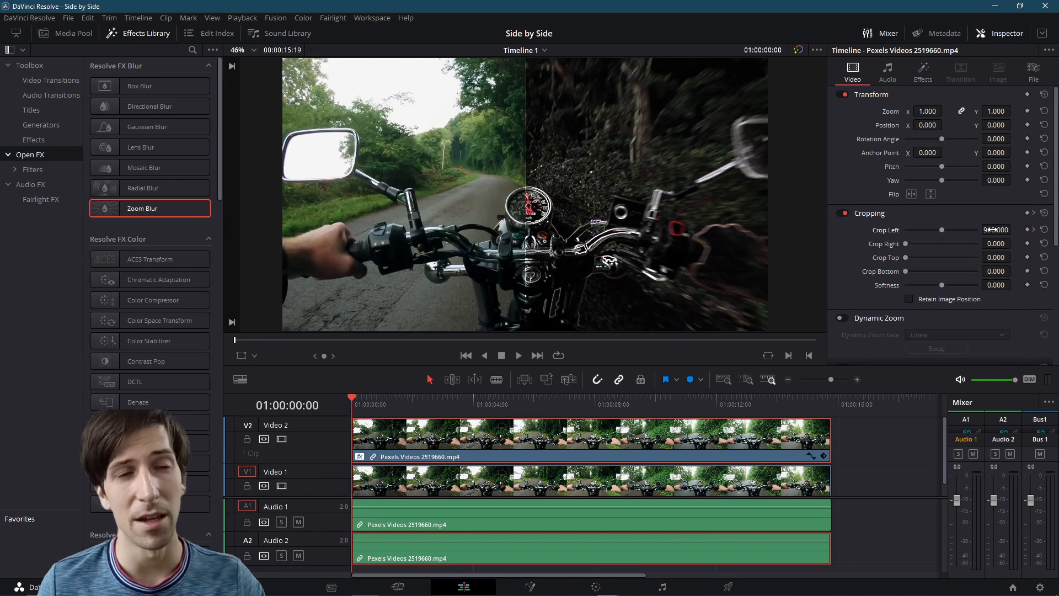
drag(941, 230, 1007, 229)
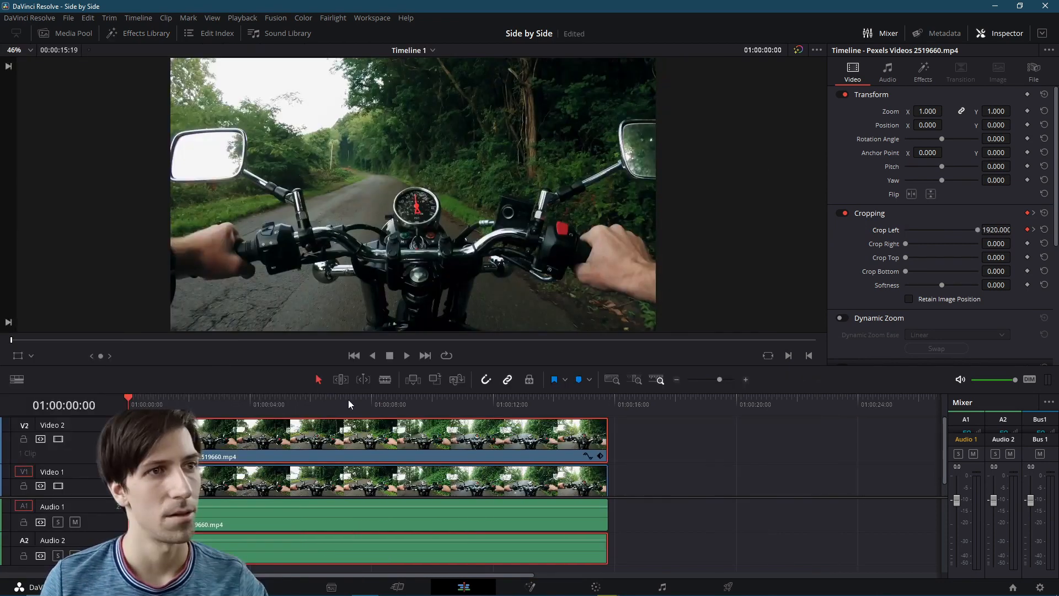
click(406, 355)
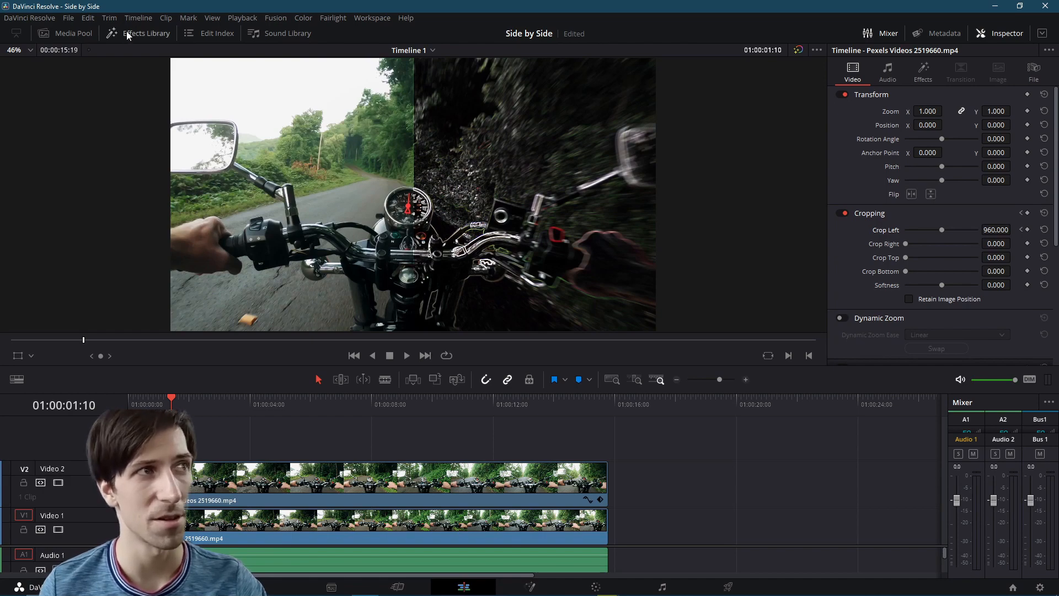
Step: Duplicate the Before title onto Video 4 and change its text to After
click(139, 33)
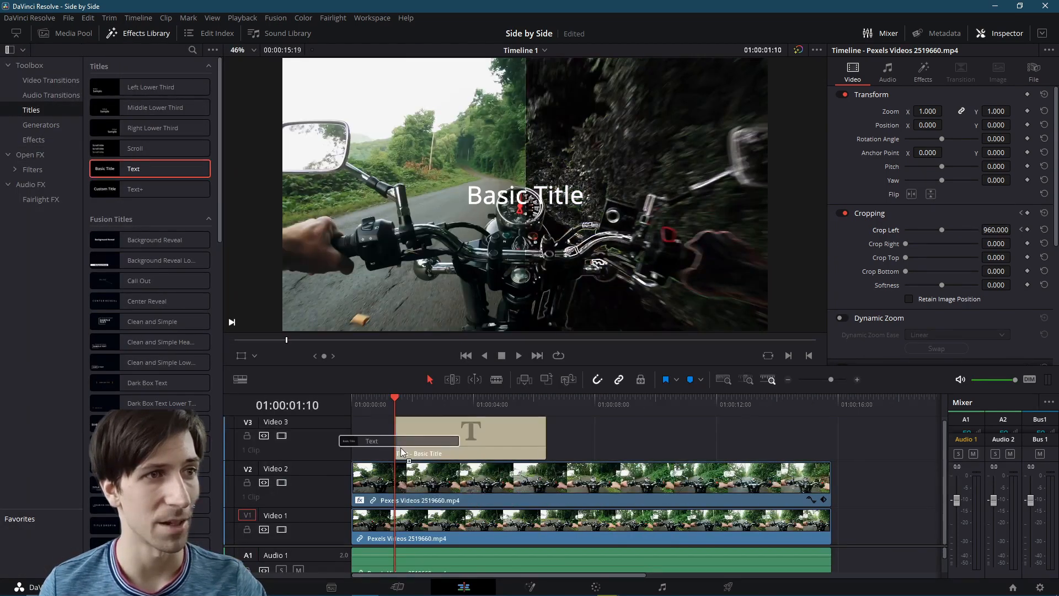
click(443, 438)
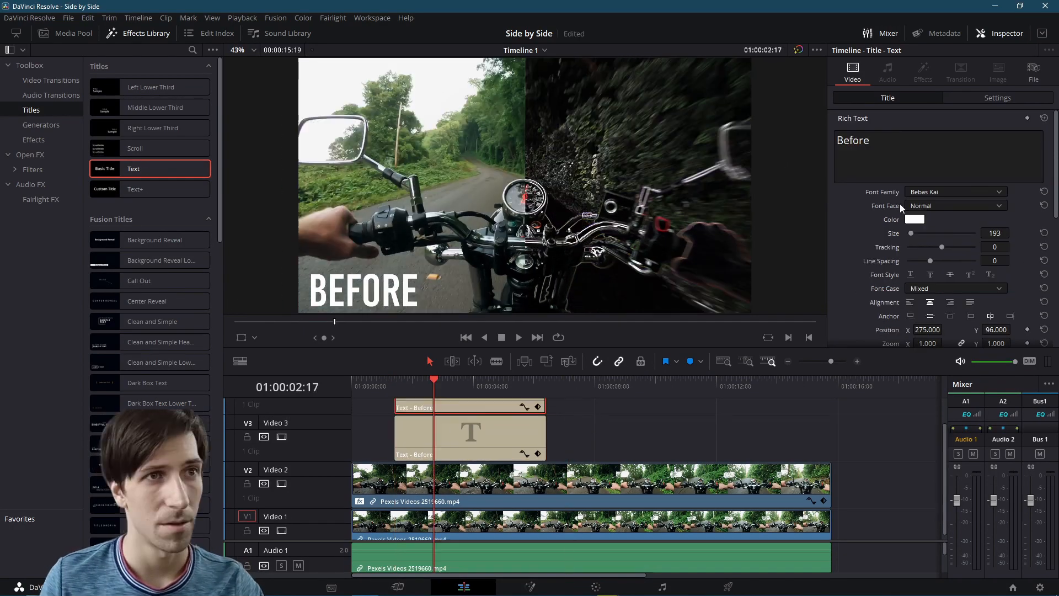
text(Aft)
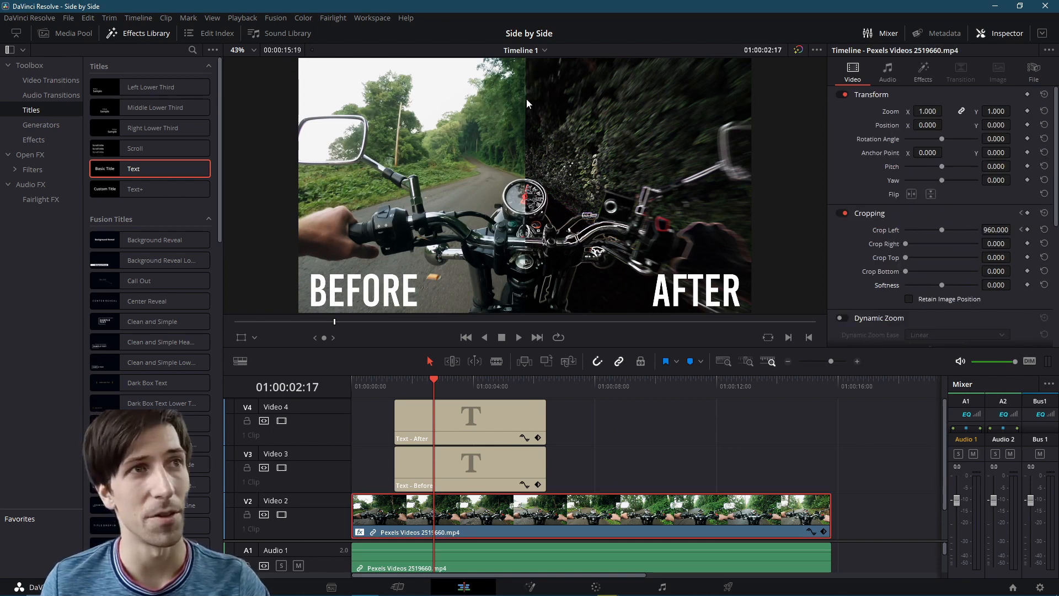
Step: Try Cropping Softness on the V2 clip and return it to 0
drag(942, 285, 944, 285)
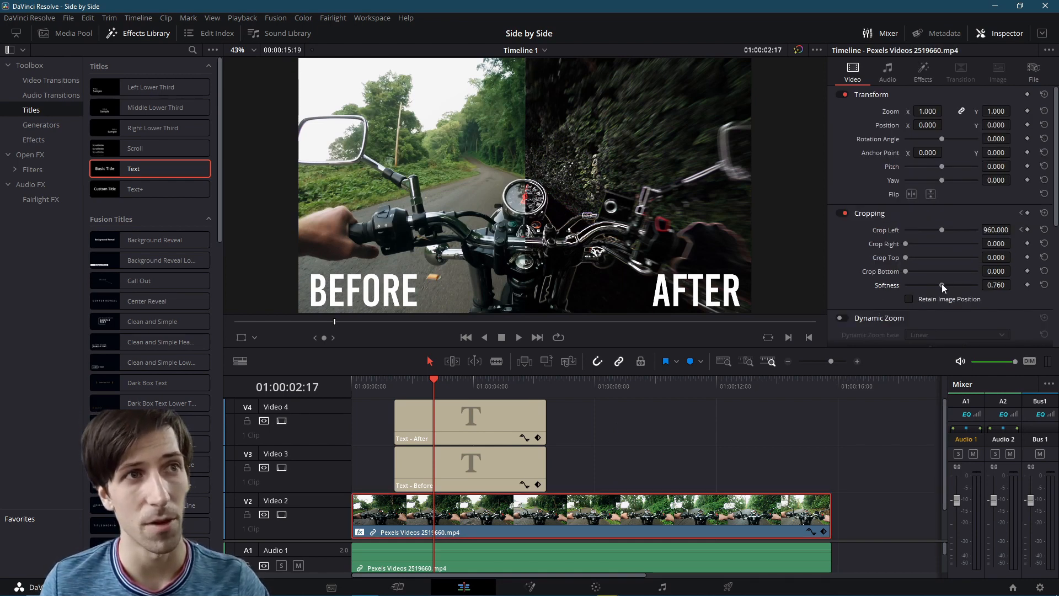
drag(942, 285, 953, 285)
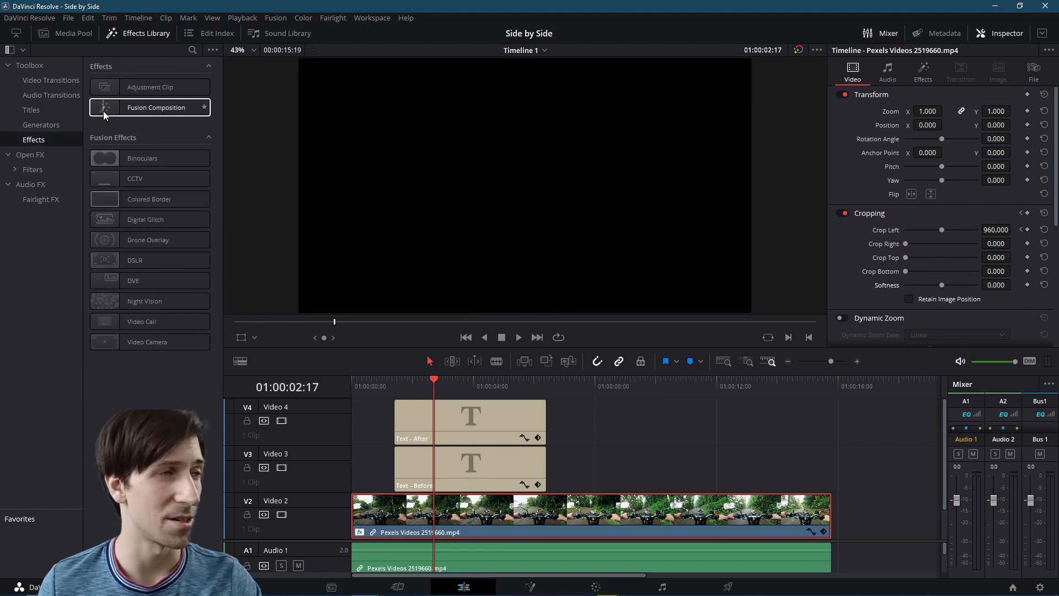
Step: Drag a Fusion Composition onto the timeline above the titles
drag(150, 106, 439, 419)
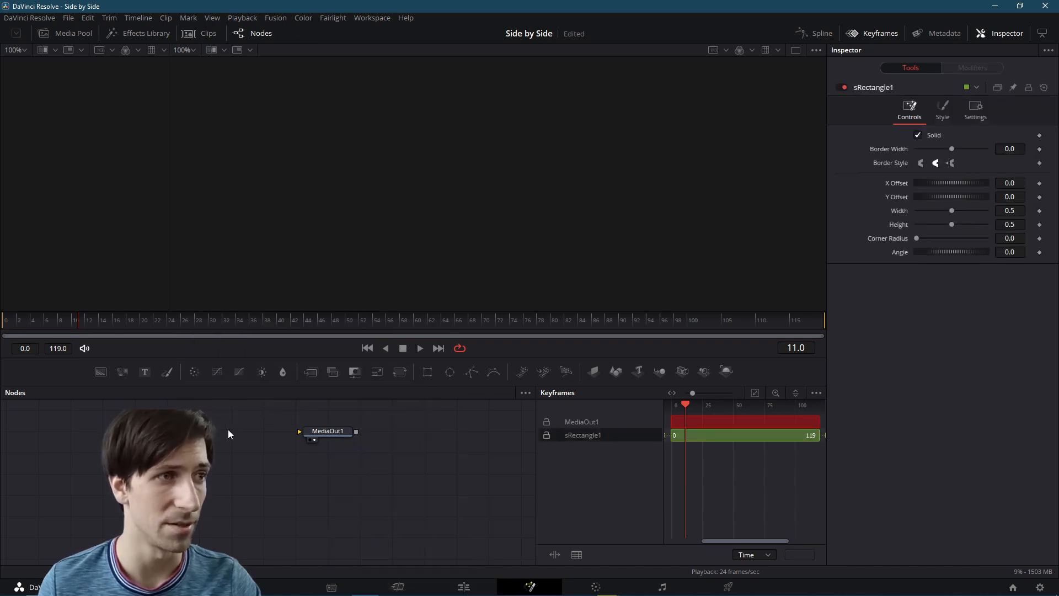
Step: Add an sRender node and shrink the rectangle's width into a thin white strip
right_click(230, 434)
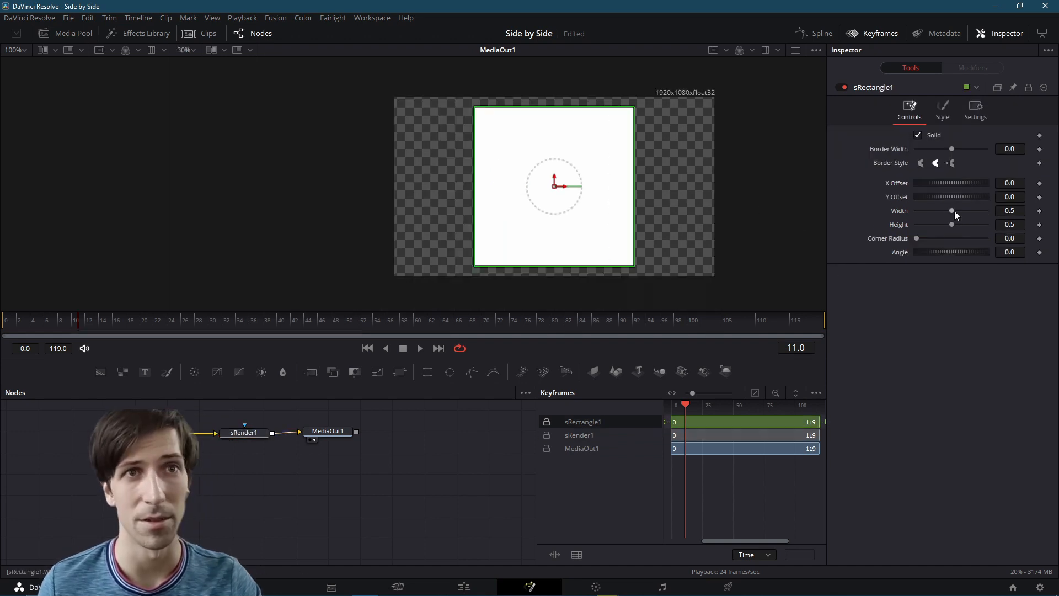
drag(954, 211, 946, 211)
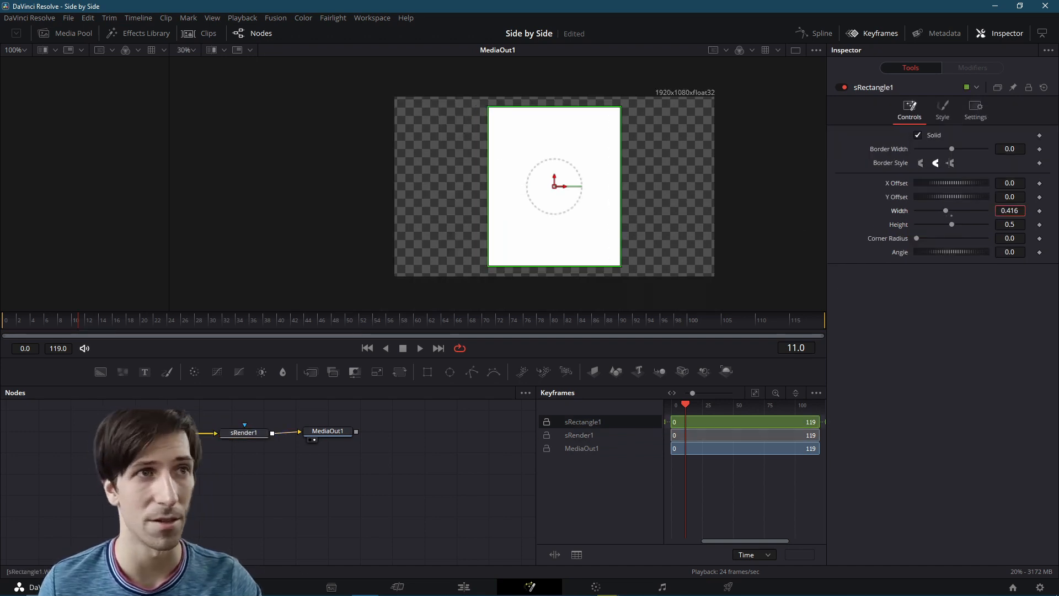
drag(946, 210, 919, 210)
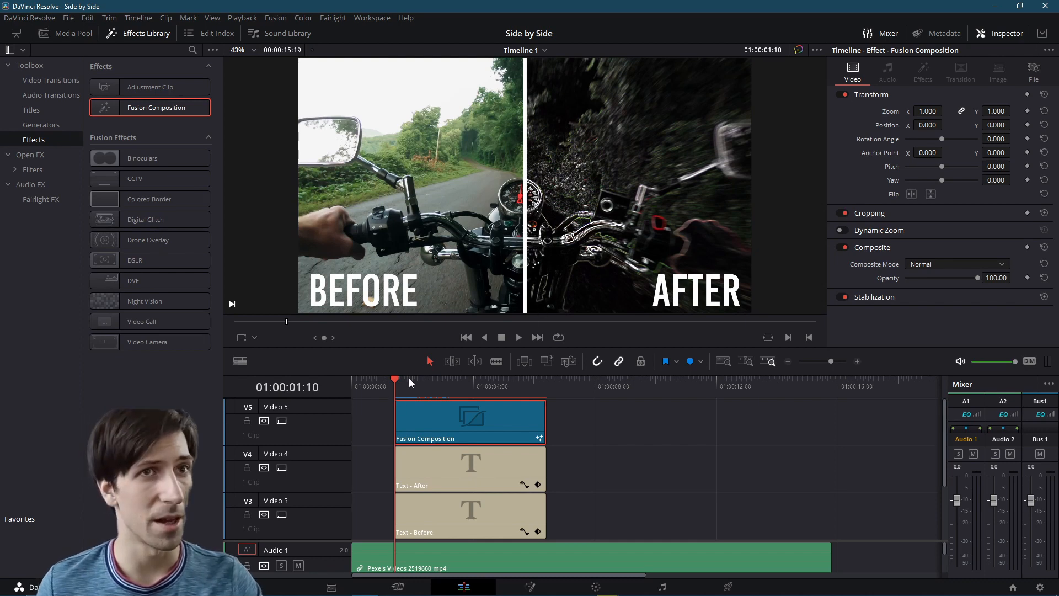
Step: Keyframe the divider's Crop Top from 1080 at the start to 0 at a later frame
click(871, 213)
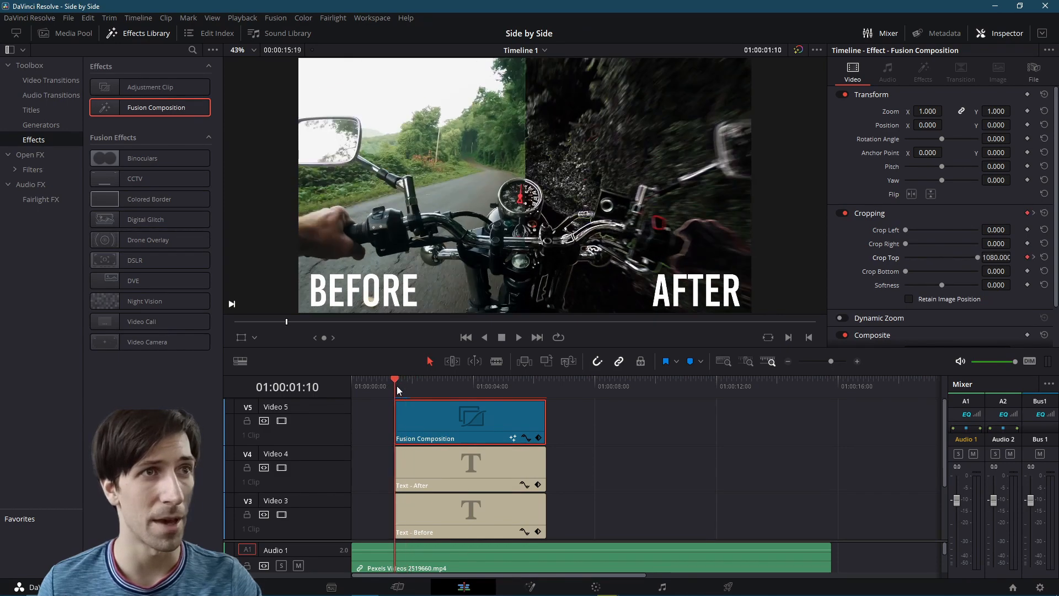
drag(395, 379, 433, 379)
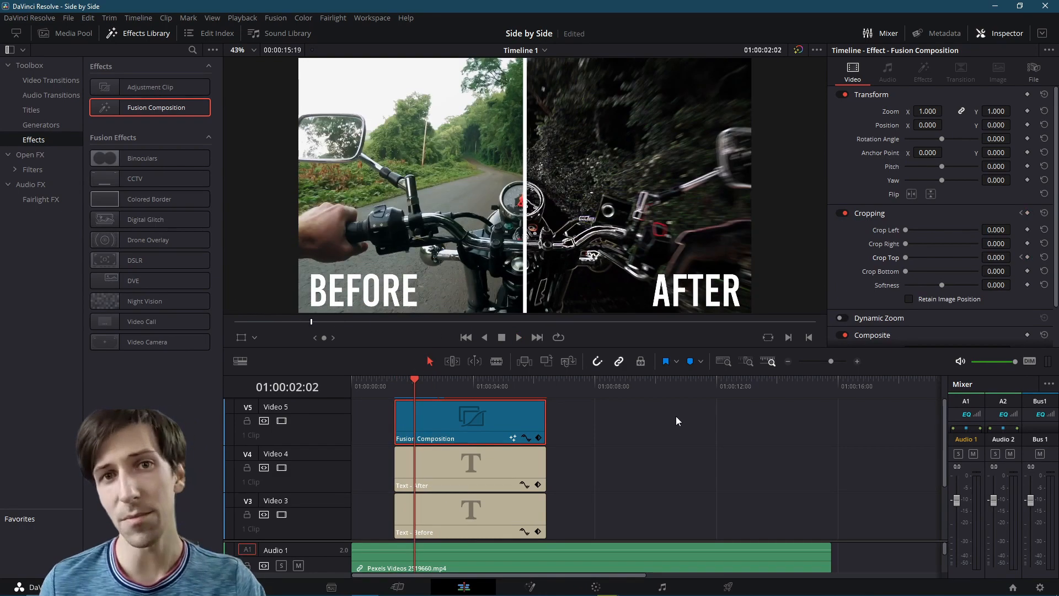
mouse_move(628, 429)
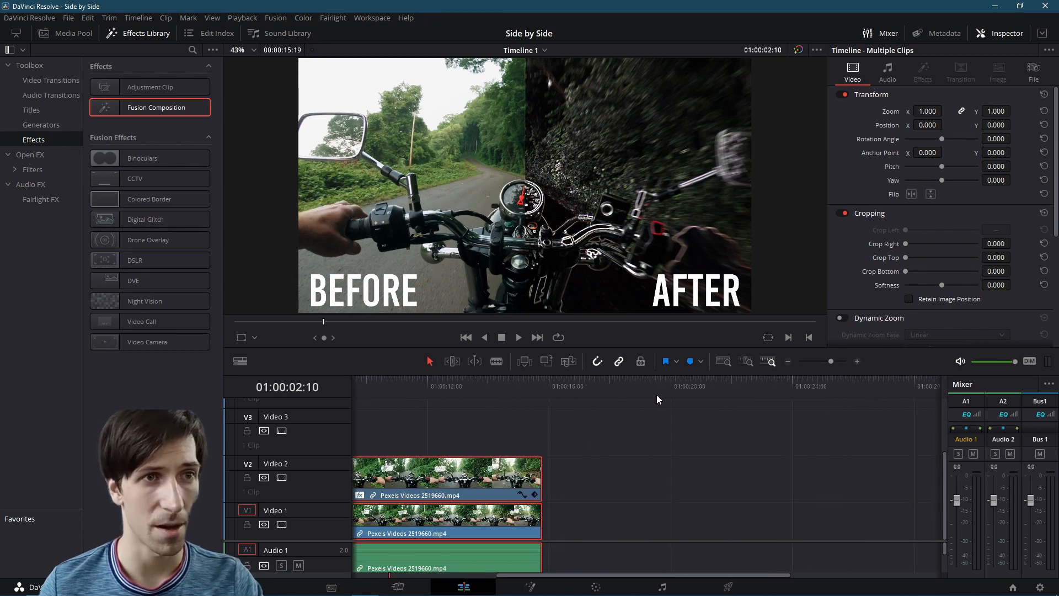
Step: Select the upper effect clip so its Crop Left can be reset to 0
click(657, 386)
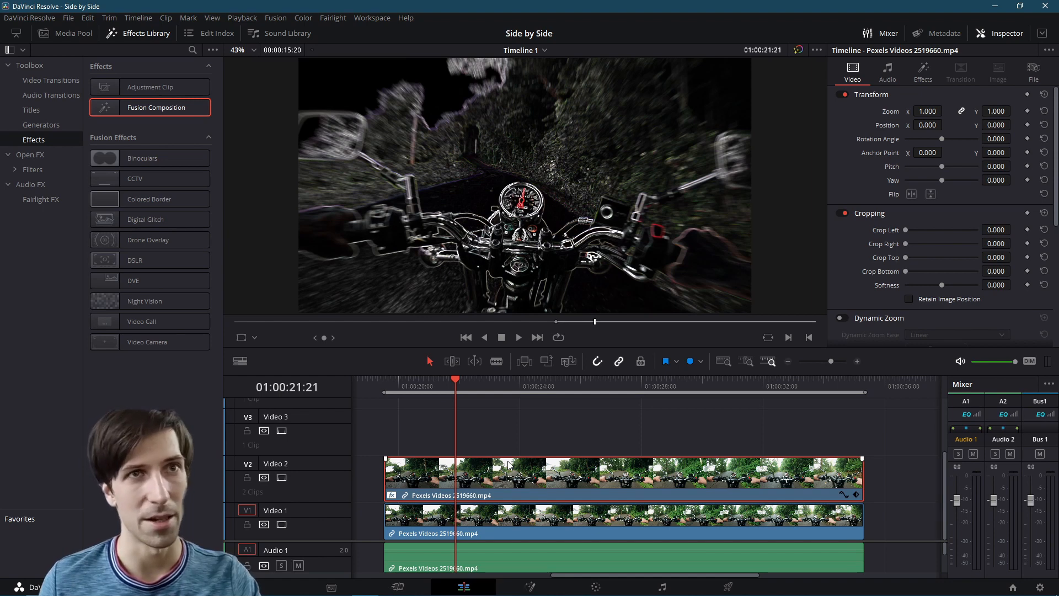
Step: Review the Edge Detect and Zoom Blur effects on the effect clip before rendering
click(923, 71)
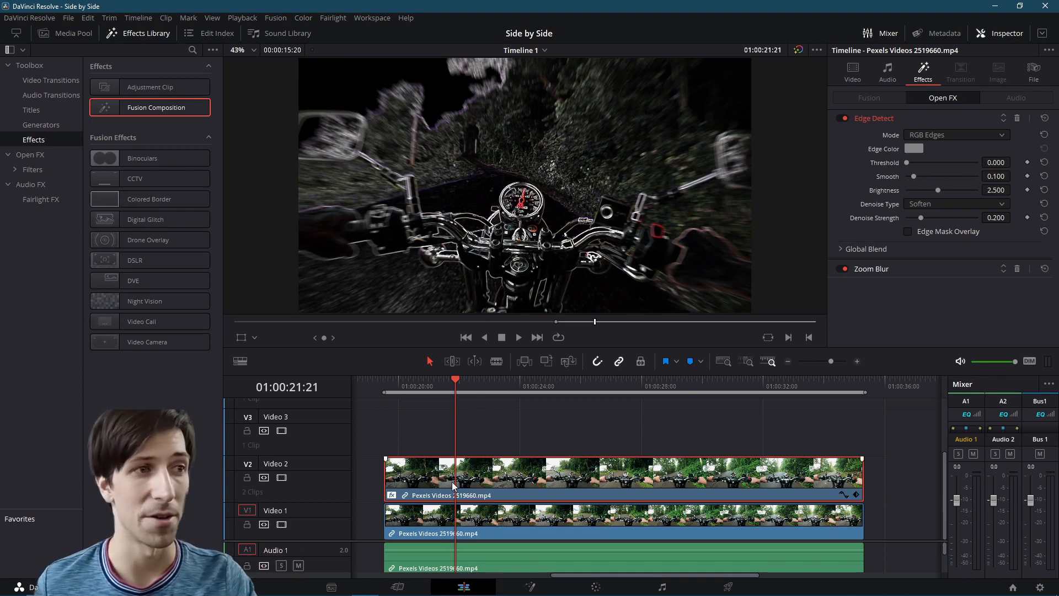
click(852, 69)
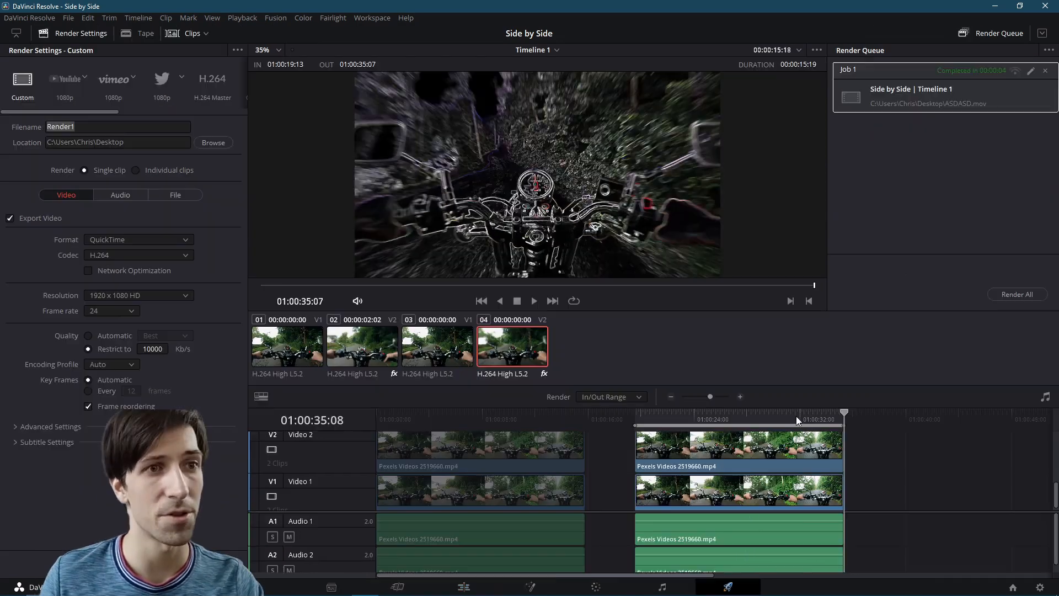
Step: Preview the render range and lower Render1.mov's Zoom to about 0.46 in the Inspector
click(807, 412)
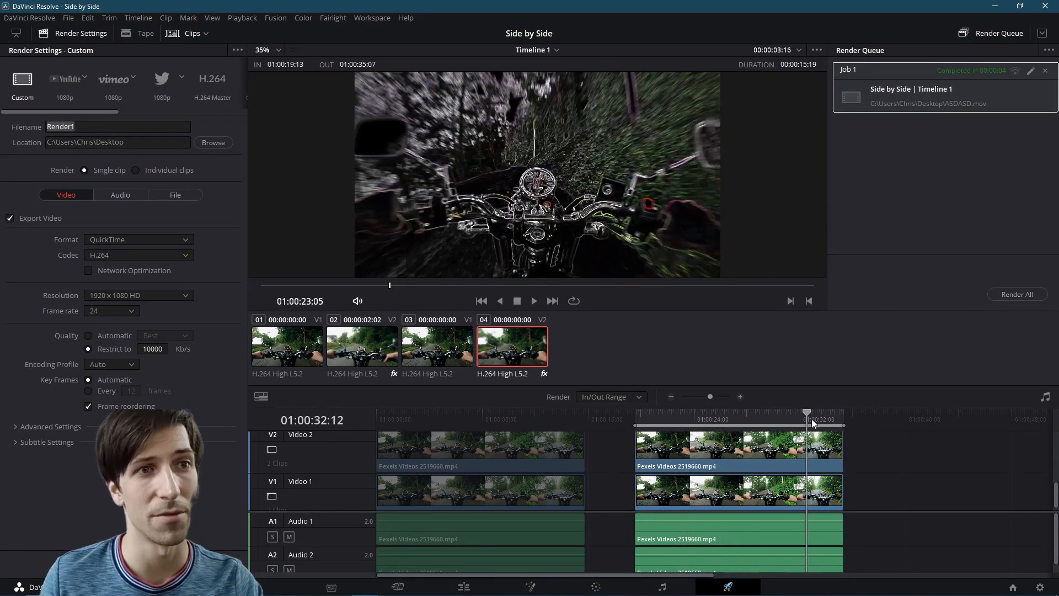
click(1017, 294)
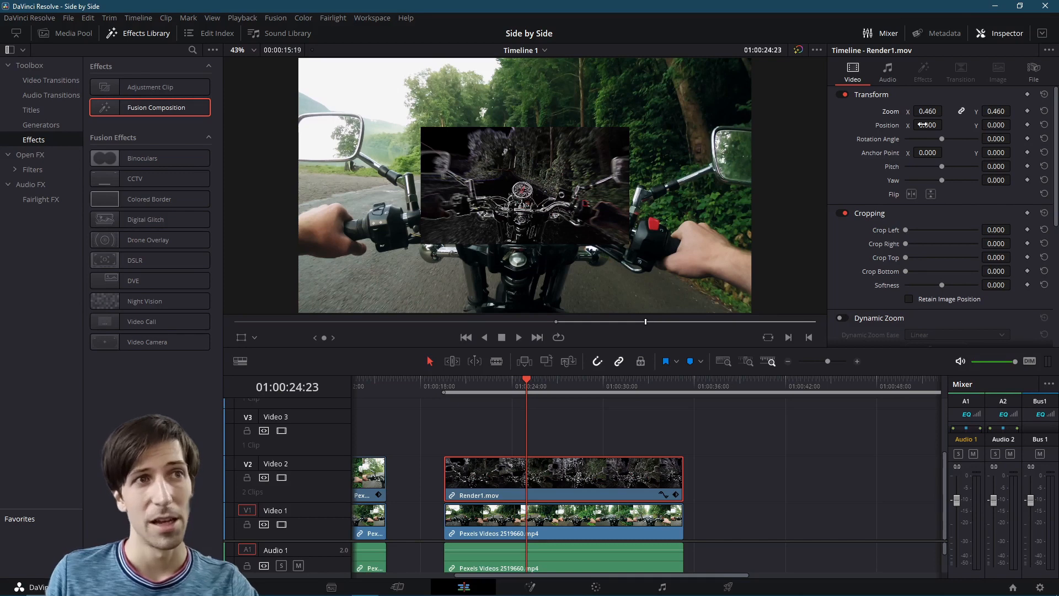
Step: Set Render1.mov to Zoom 0.400 and Position X 500, shifting it to the right
click(946, 124)
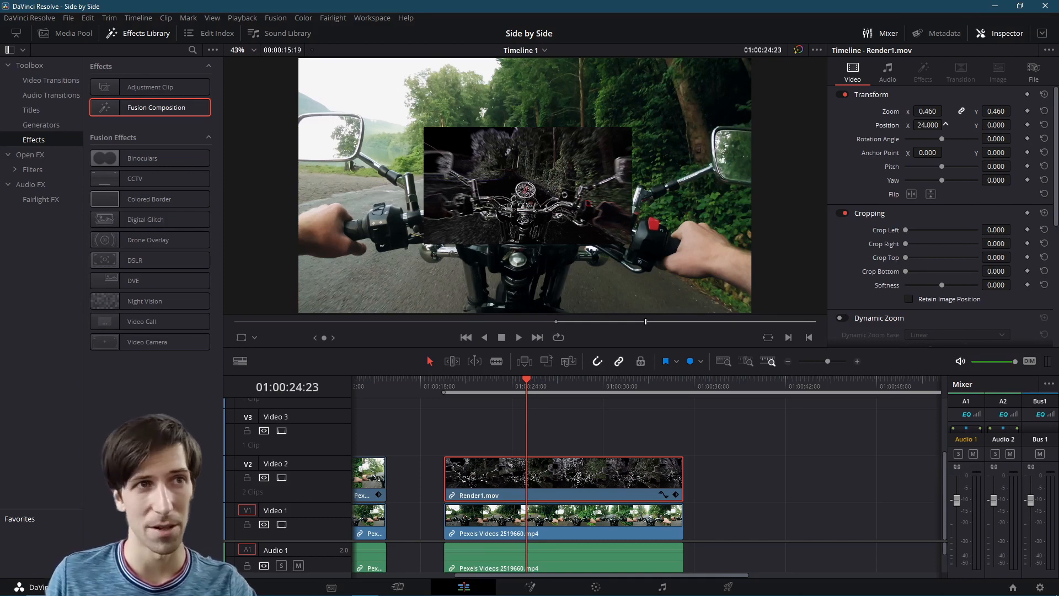
drag(930, 125, 953, 125)
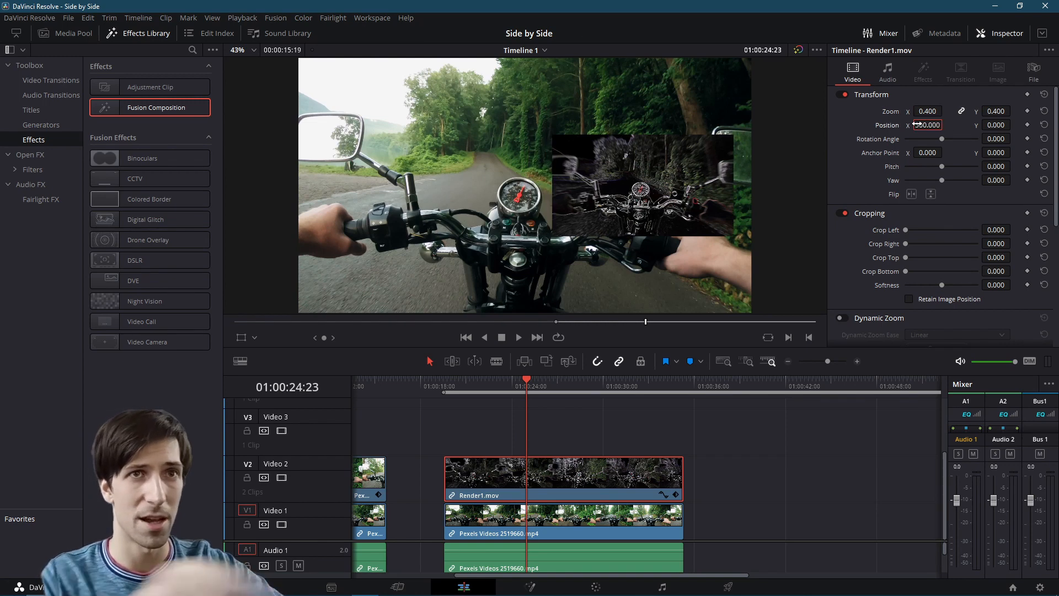
click(927, 125)
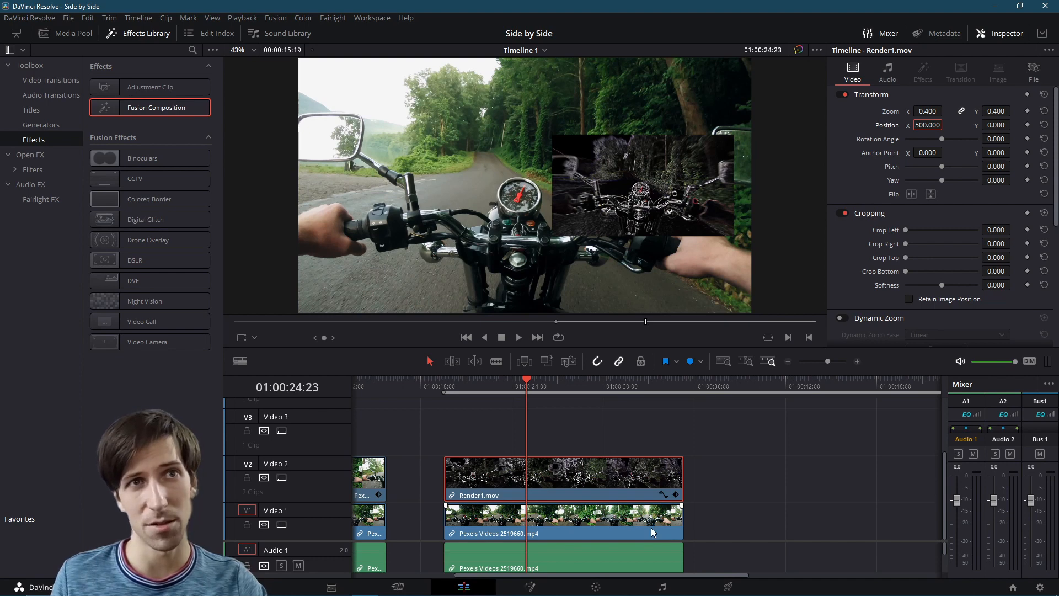
Step: Set the original V1 clip to Zoom 0.400 to match, for the left box
click(561, 520)
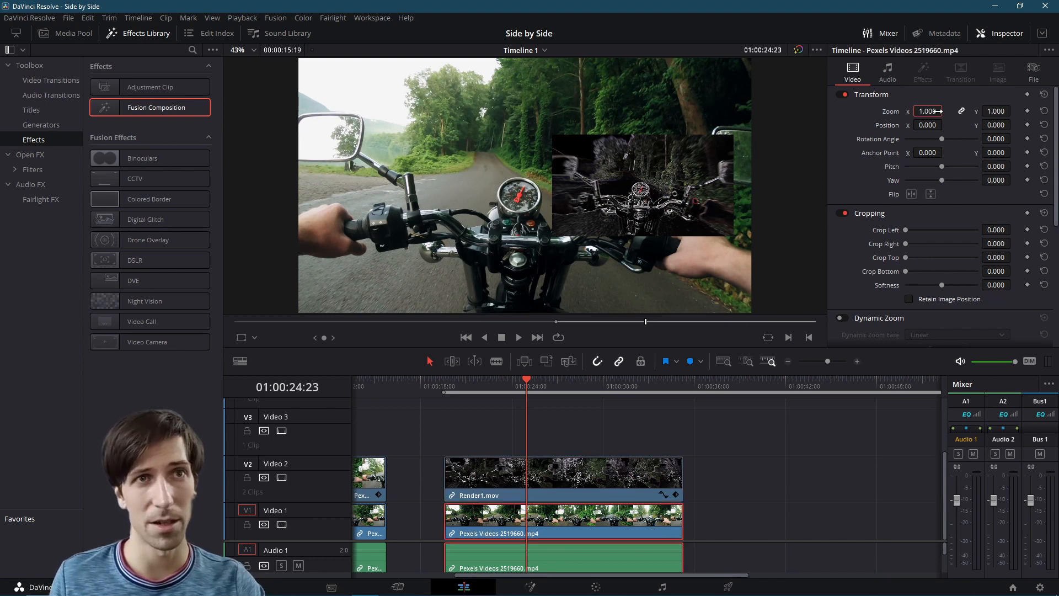
text(0.400)
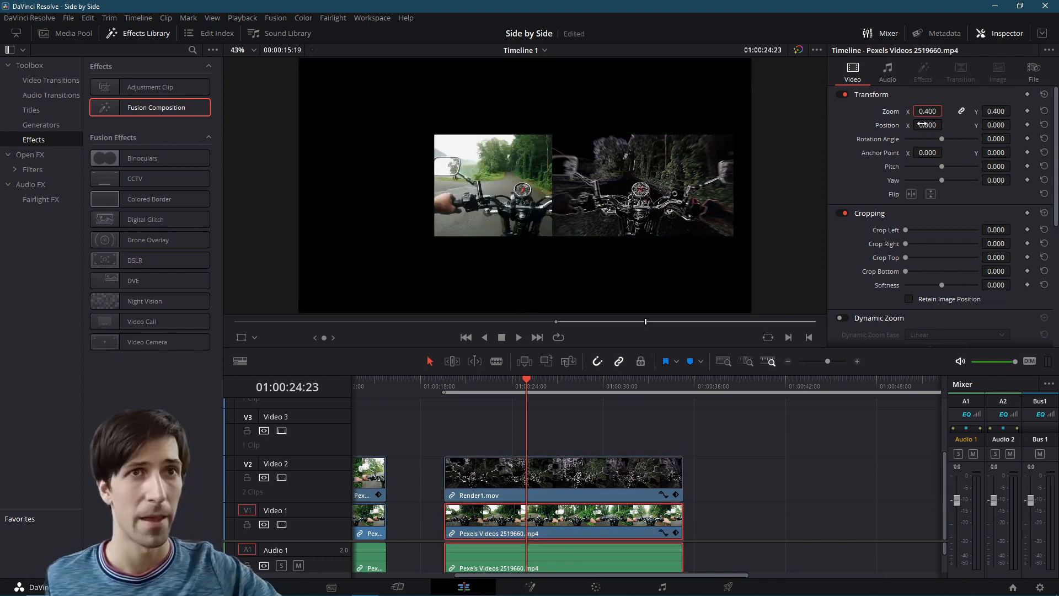